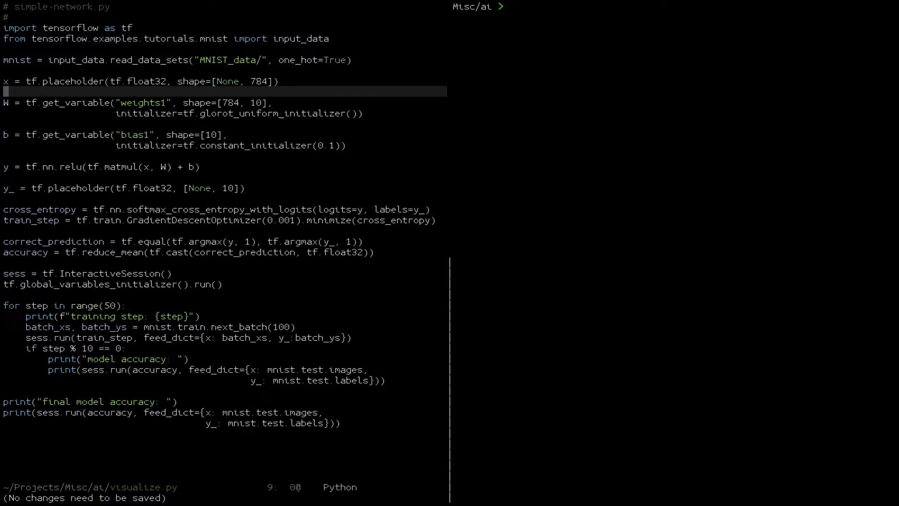
Raise the training loop from range(50) to range(100) and save visualize.py
key(Down)
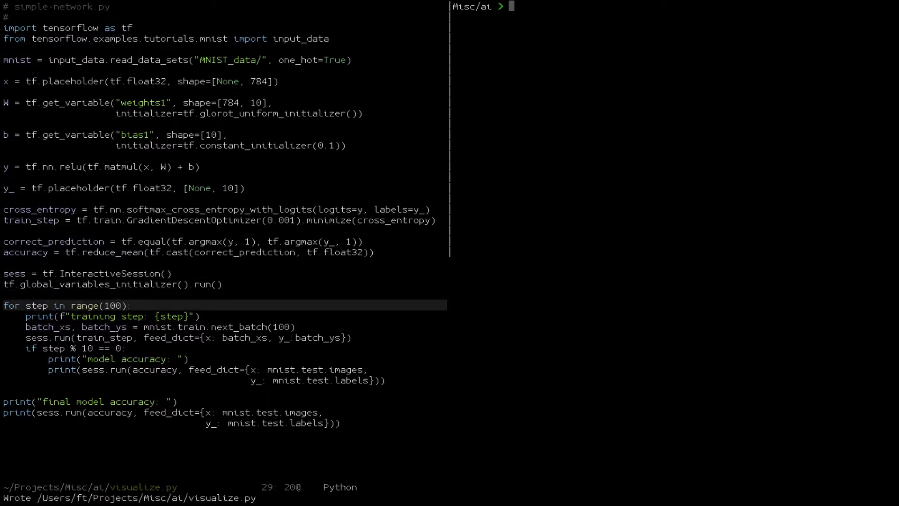
Run python visualize.py in the shell, finishing with accuracy 0.9098
text(python visualize.py)
text(tf.summary.scalar('accuracy', accuracy)
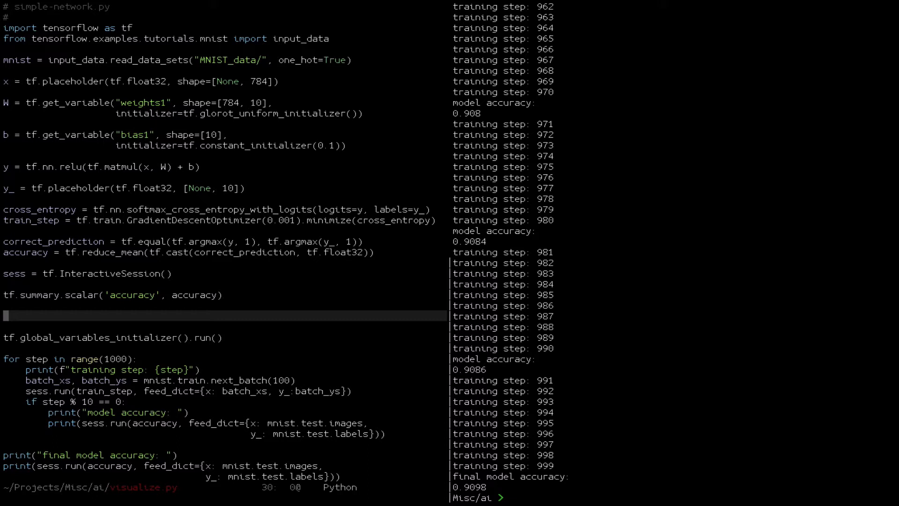
Define time_string from datetime.now().isoformat() and experiment_name 'one_hidden_layer_...'
text(time_string = dateti)
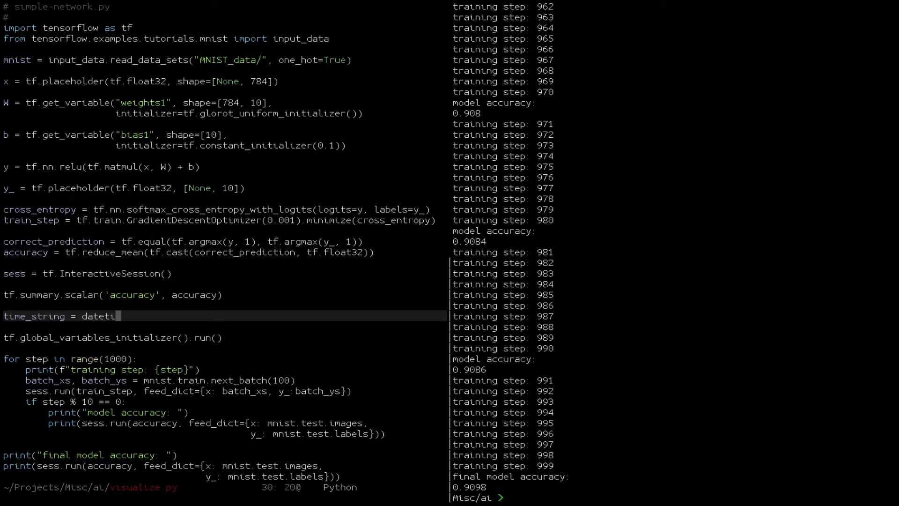
text(me.datetime.now().isoformat()
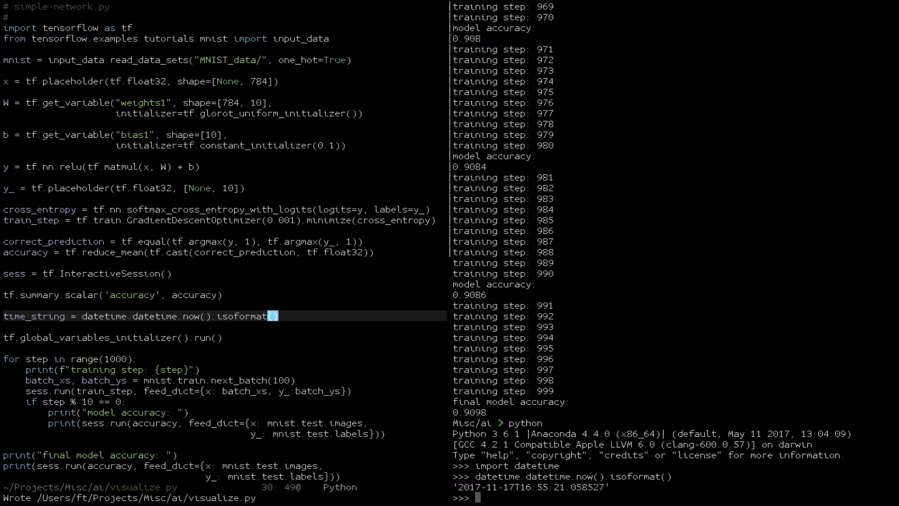
text(experiment_na)
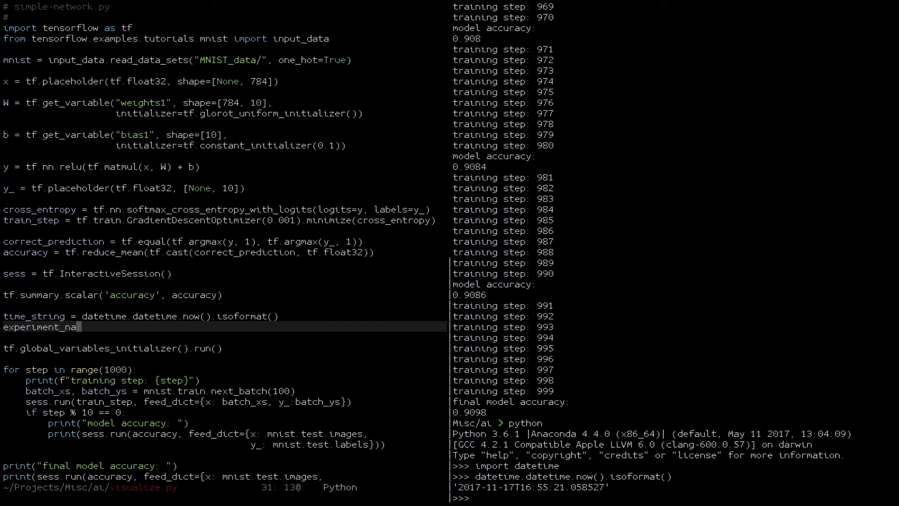
text(me = ")
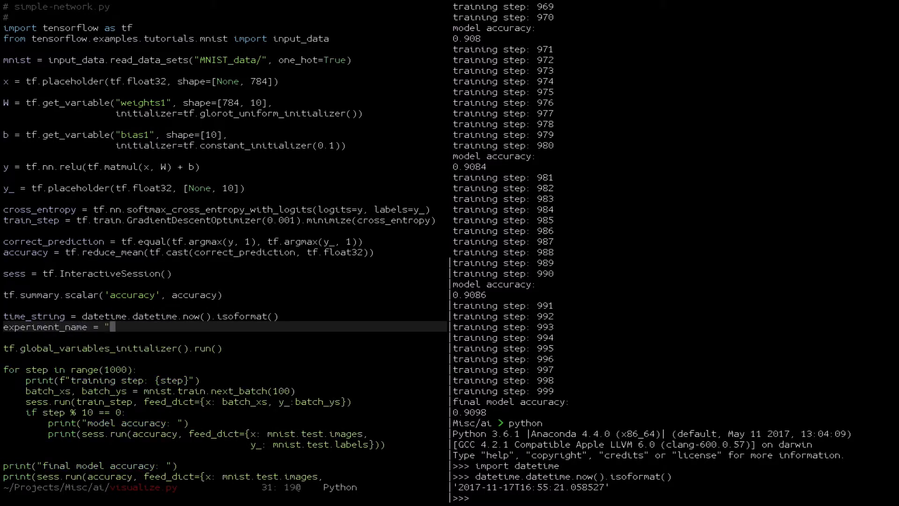
text(one_hidden_layer_1000_steps_{time_string)
text(train_writer = tf.summary)
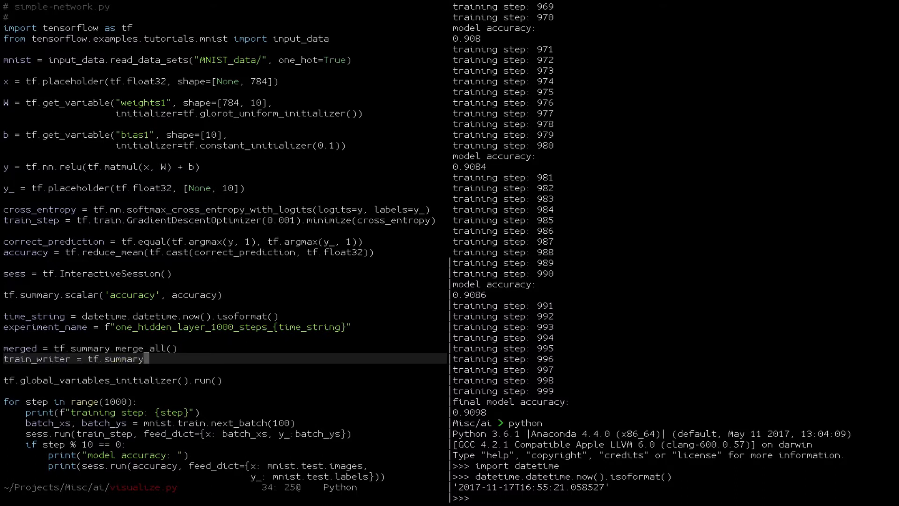
Create the train FileWriter logging to ./train/experiment_name
text(.FileWriter(f')
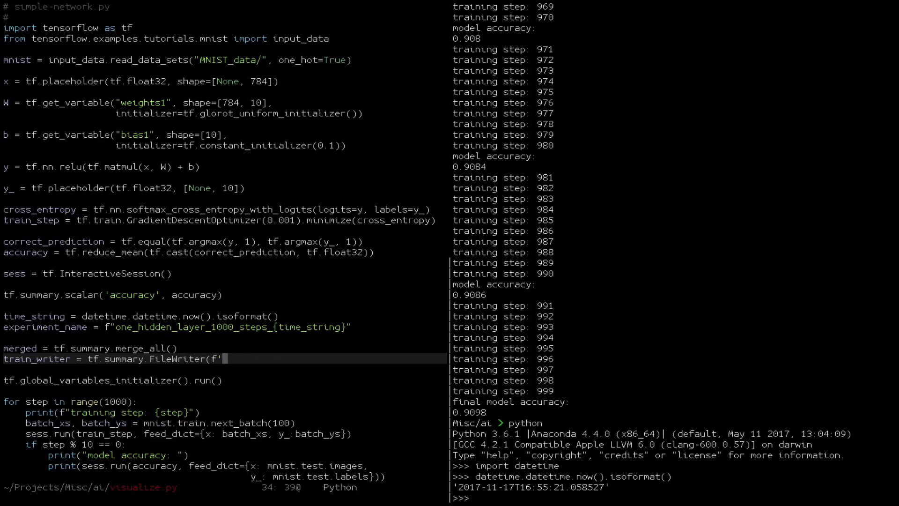
text(./train/experiment_name}', sess.graph)
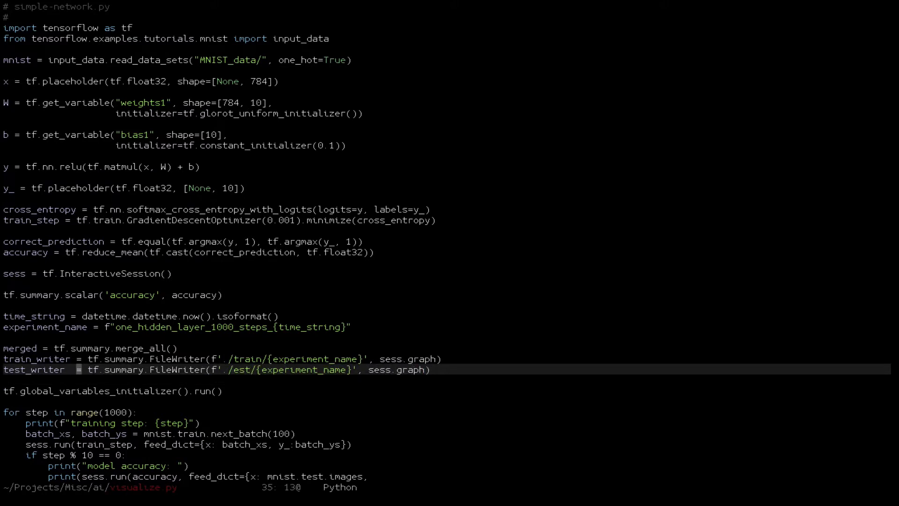
Every tenth step evaluate merged with accuracy and write it via test_writer.add_summary
scroll(down, 3)
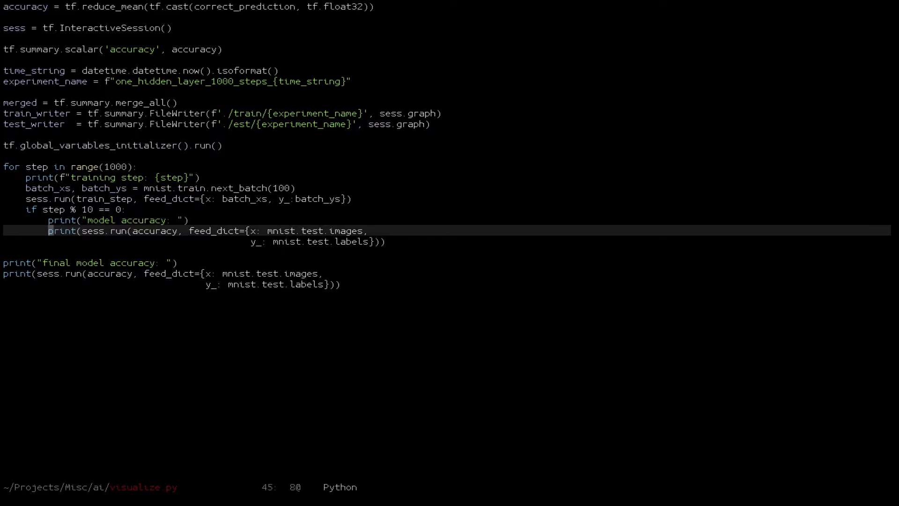
text(summary, acc =)
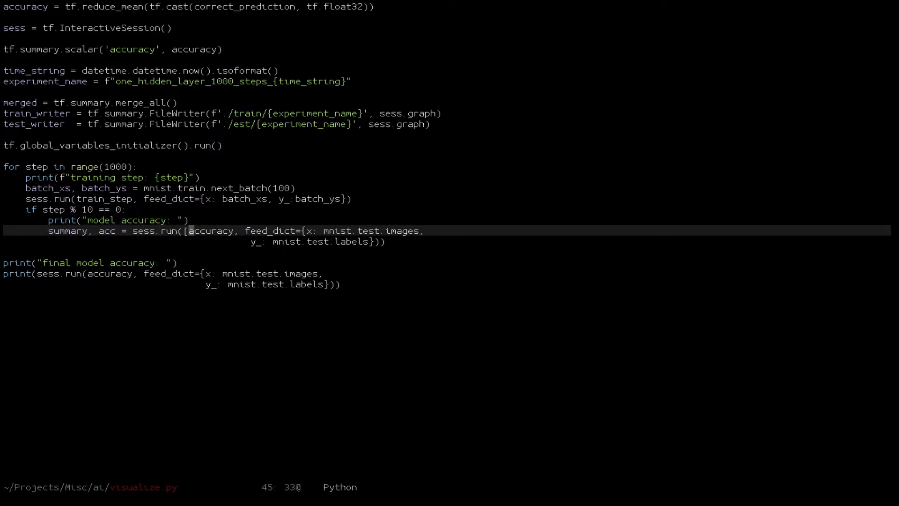
text(merged,)
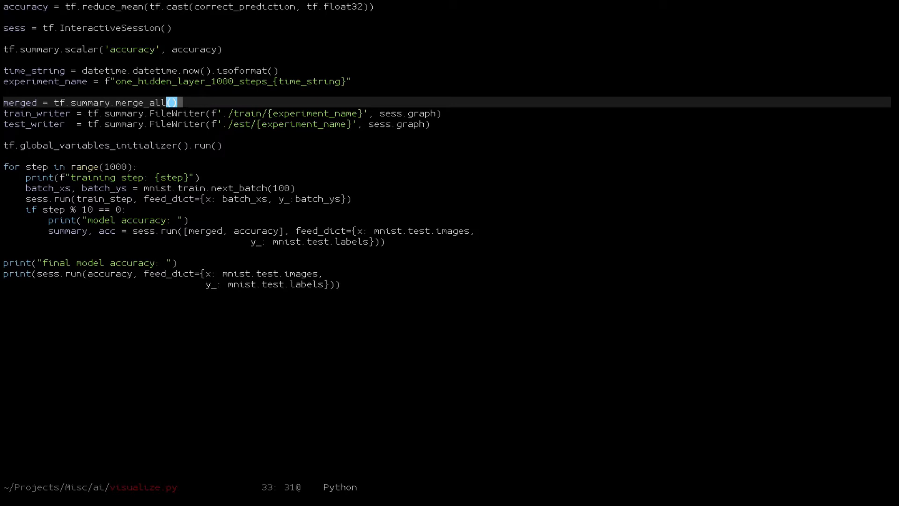
click(258, 114)
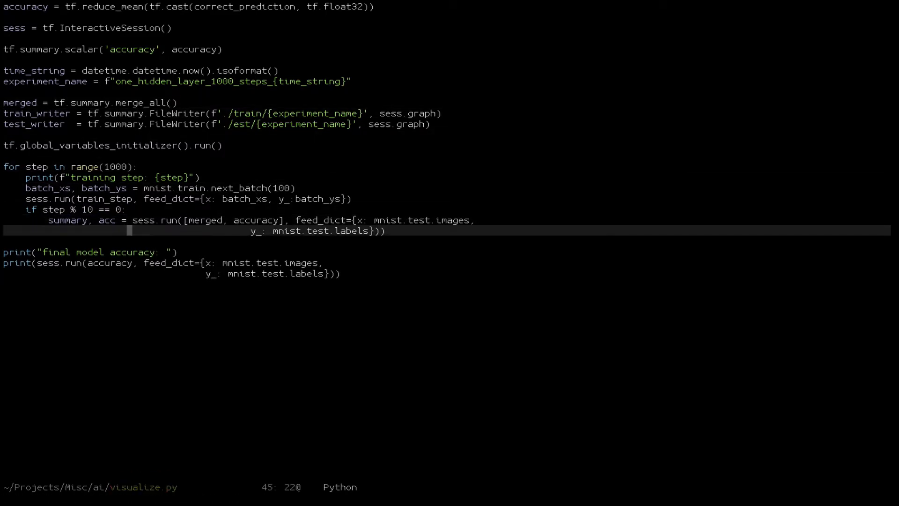
text(test_writer.)
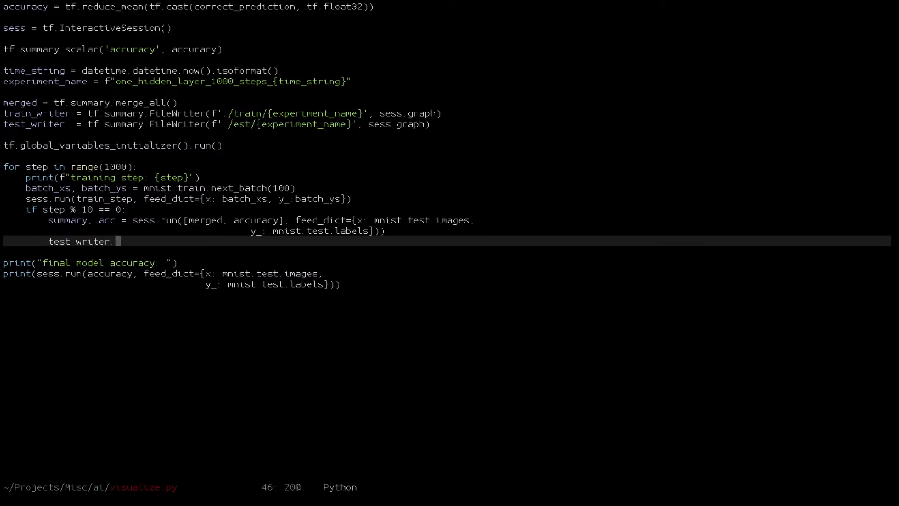
text(add_summary(summary, step)
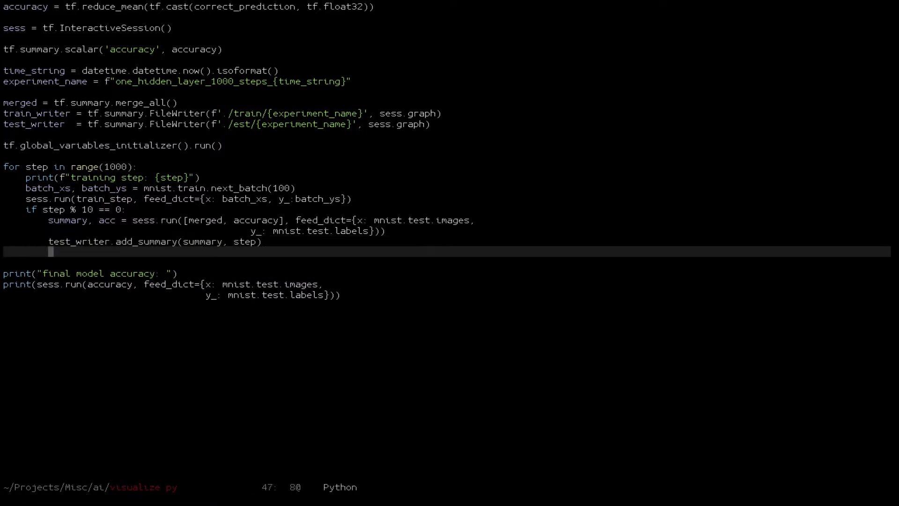
Print f'Step {step}; Model accuracy: {acc}' in the tenth-step branch
text(print(f'Step {)
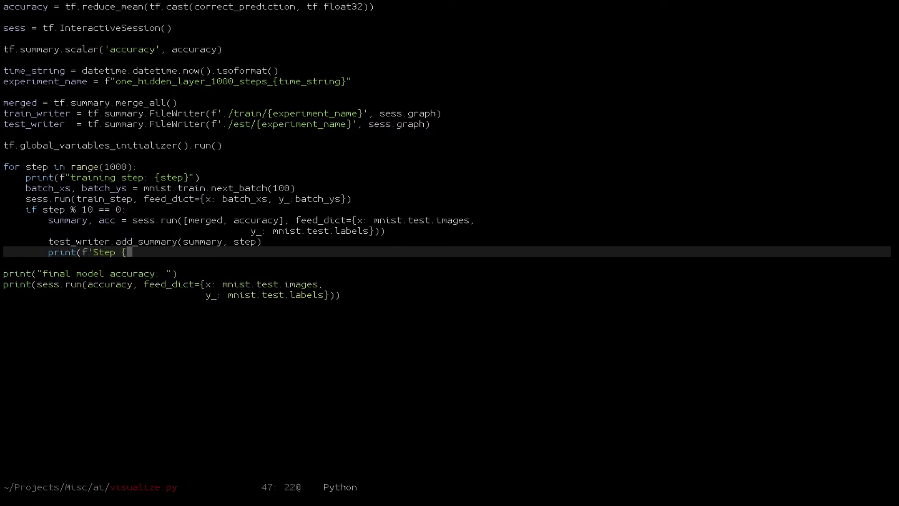
text(step}; Model ac)
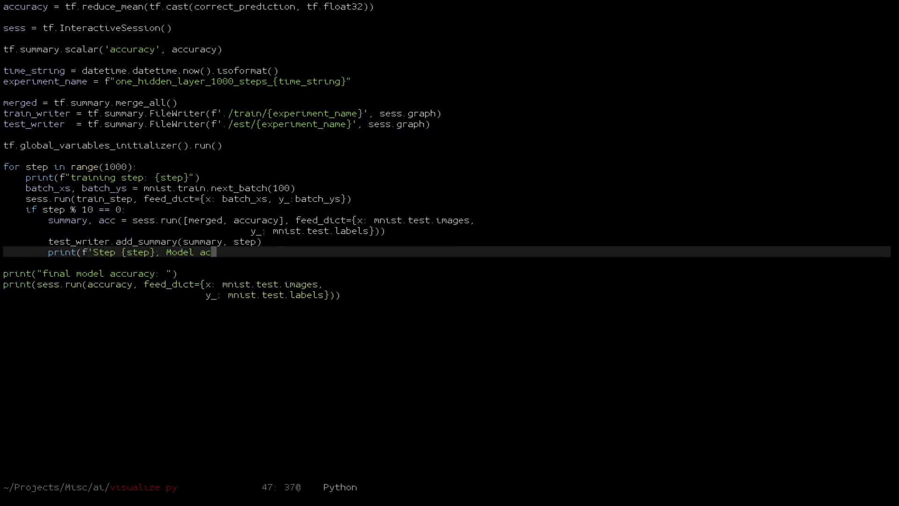
text(curacy: {acc)
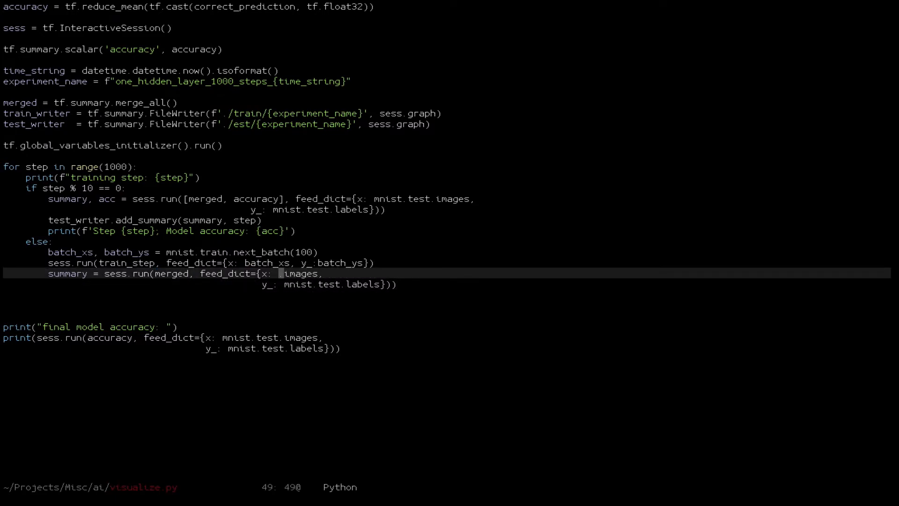
In the else branch train on batch_xs and log the summary with train_writer.add_summary
text(batch_xs)
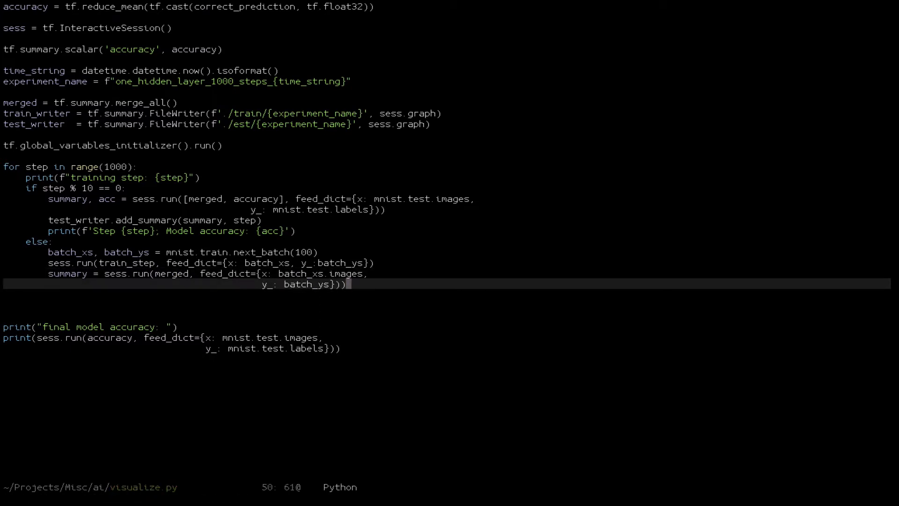
text(t)
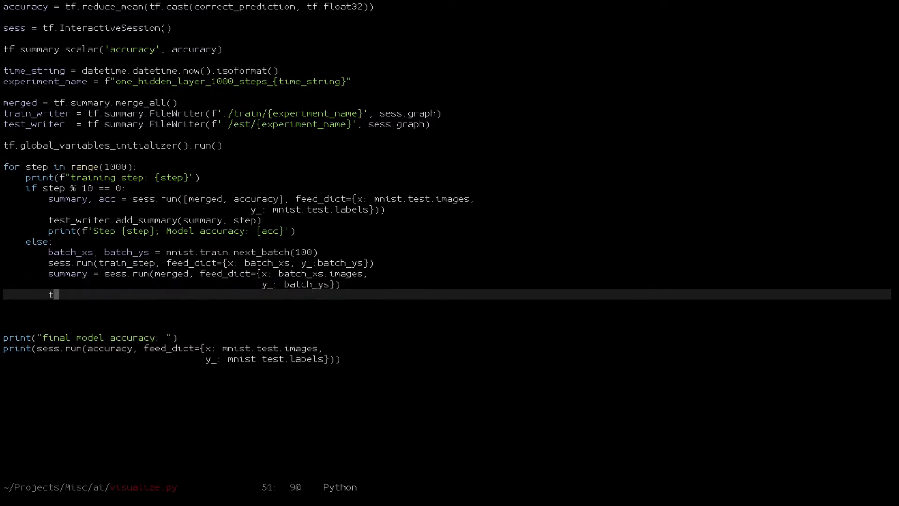
text(rain_writer.add_summary(summary, step)
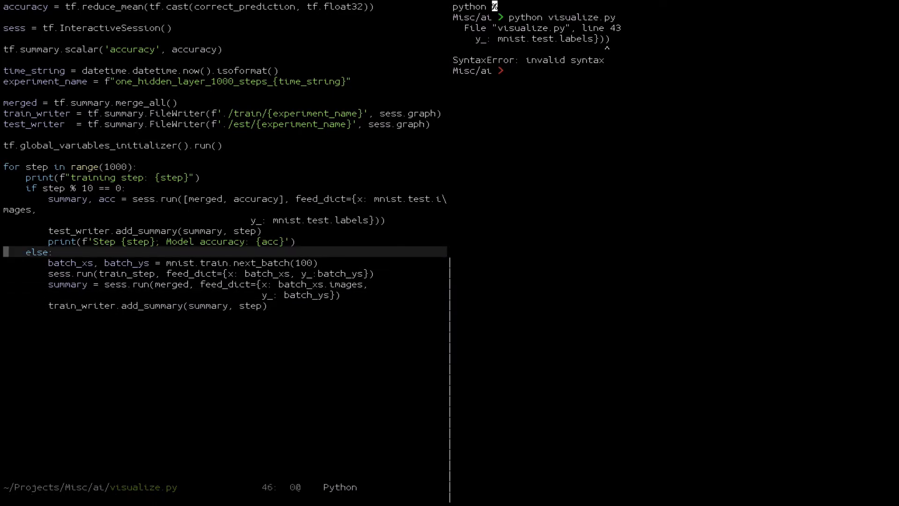
Add import datetime, clear the shell and rerun visualize.py until it trains
text(cle)
text(import)
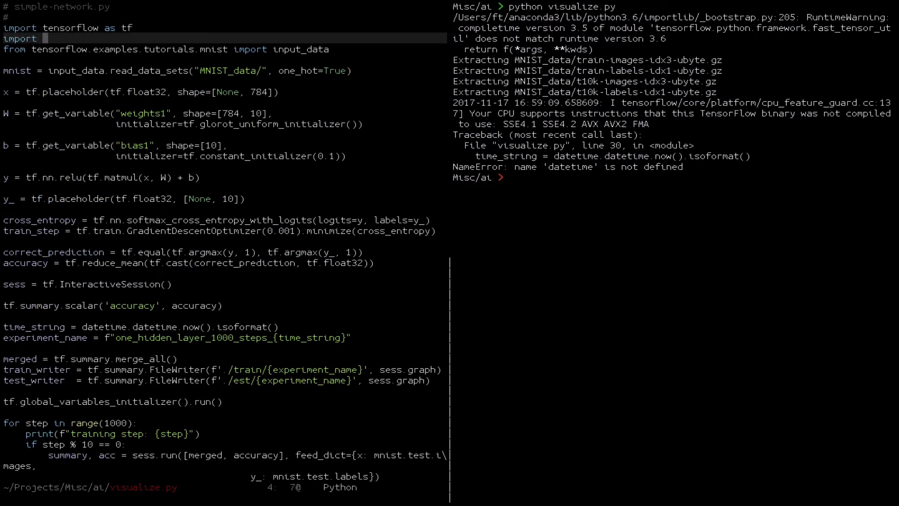
text(datetime)
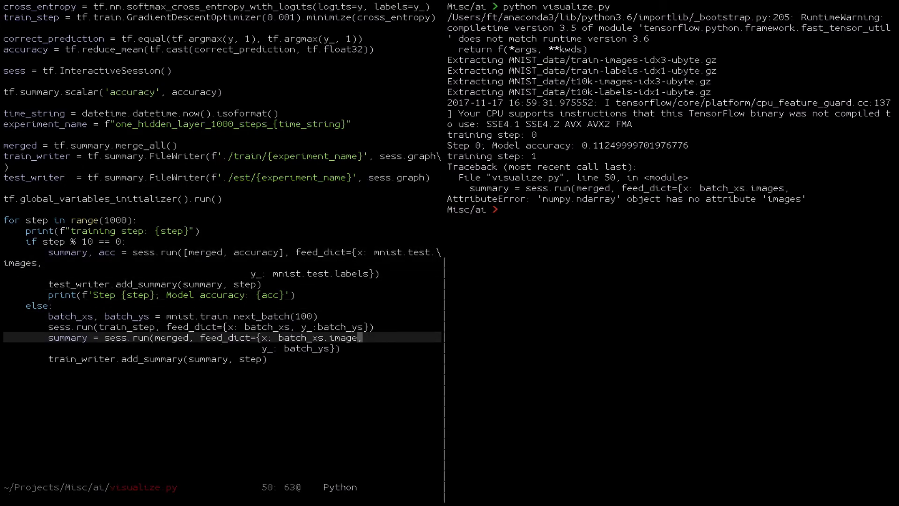
text(clear)
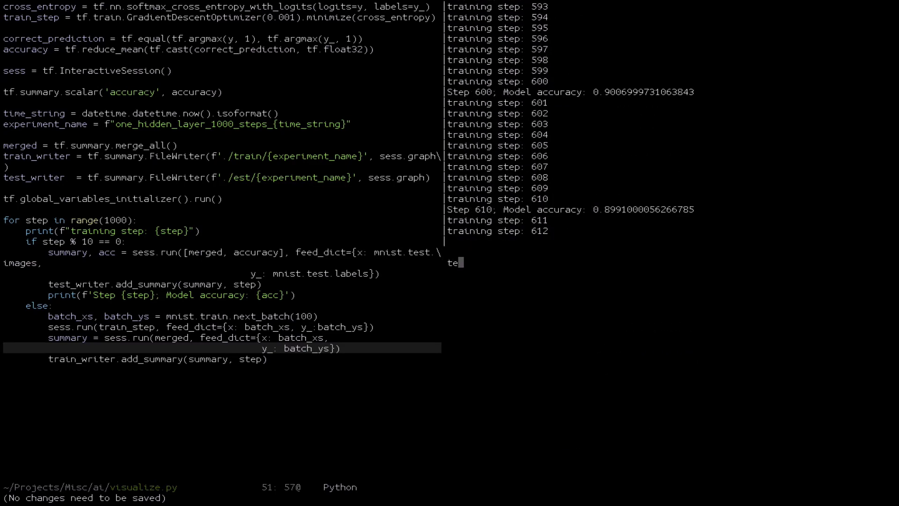
Launch tensorboard --logdir ./ from the shell
text(tensorboard)
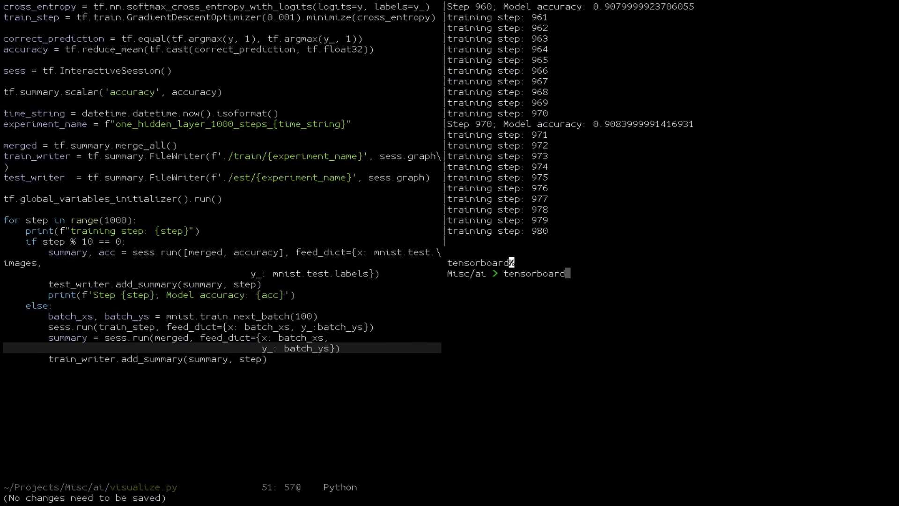
text(--logdir)
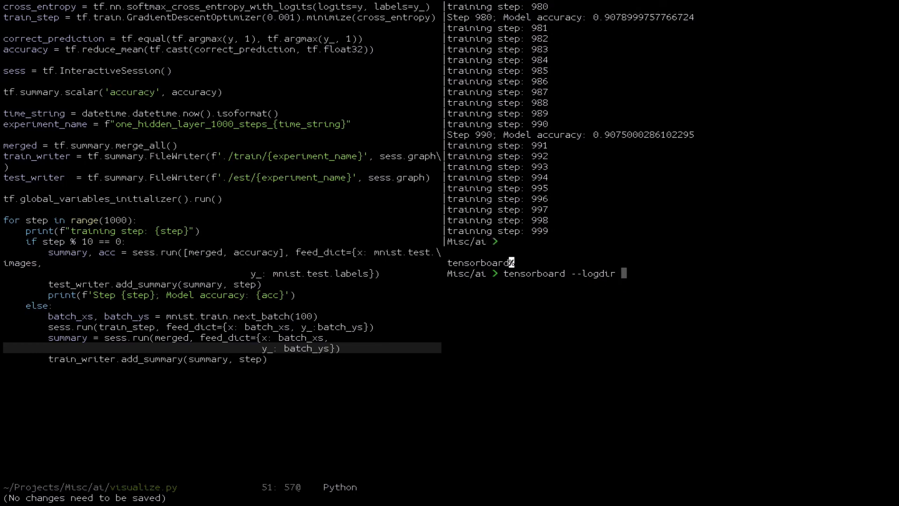
text(./)
click(220, 177)
text(t)
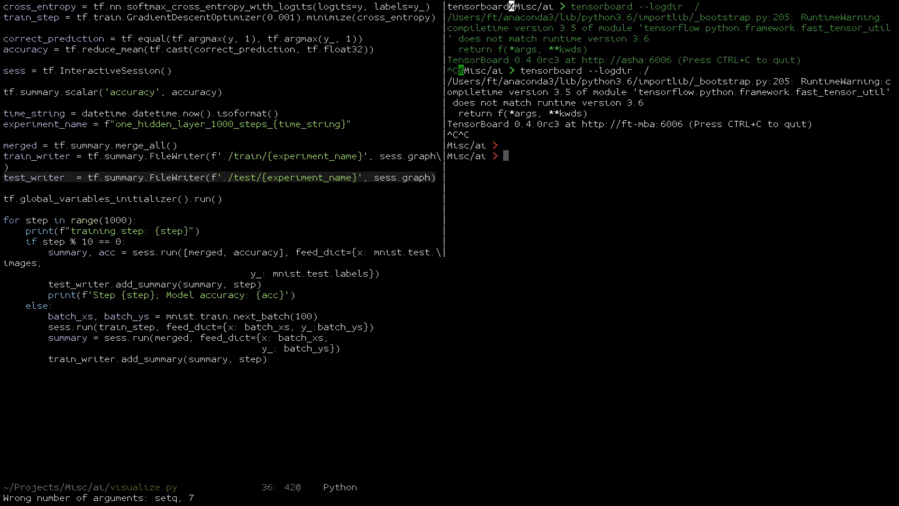
Rename the est log folder to test with mv
text(mv est tes)
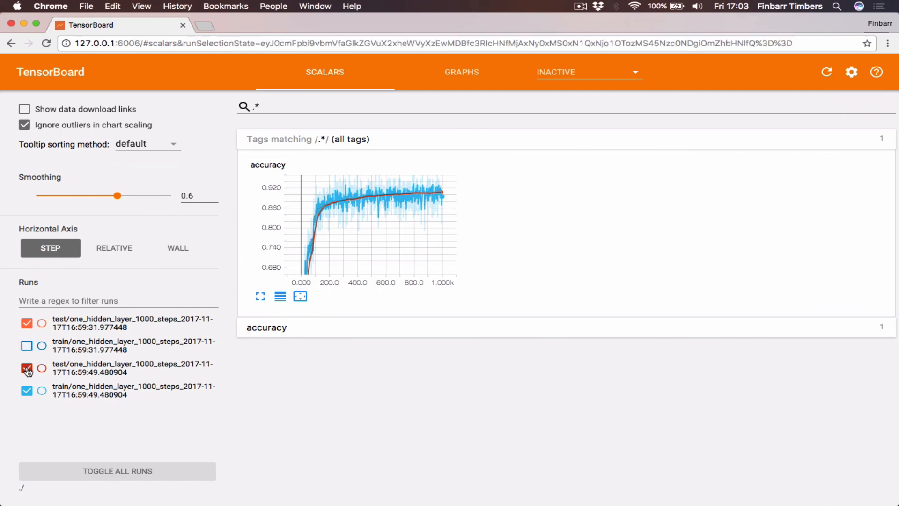
Toggle run checkboxes so the chart shows only the later run's training accuracy curve
click(26, 368)
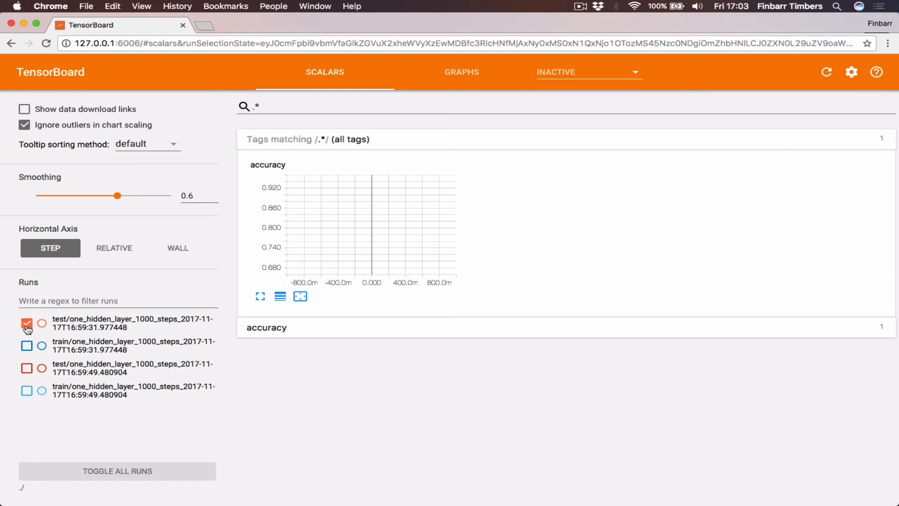
click(26, 390)
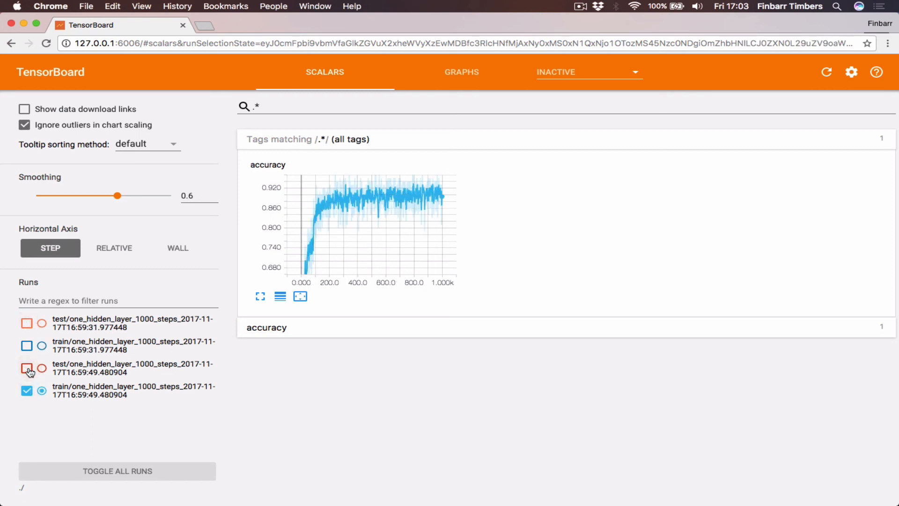
click(26, 345)
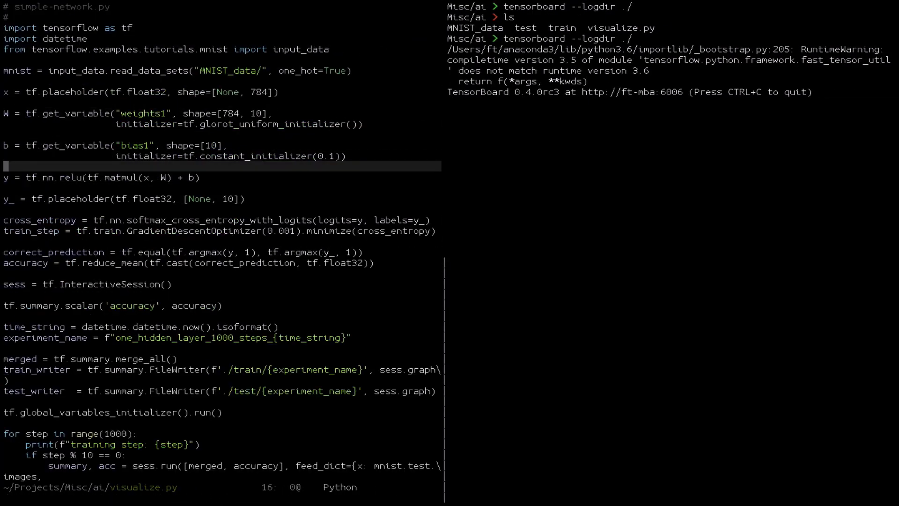
Return to the top of visualize.py at the weights1 variable definition
click(276, 114)
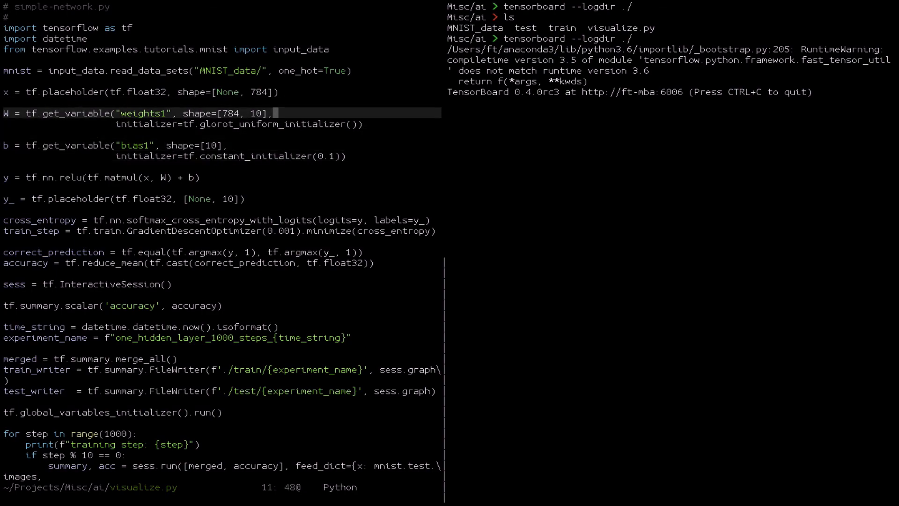